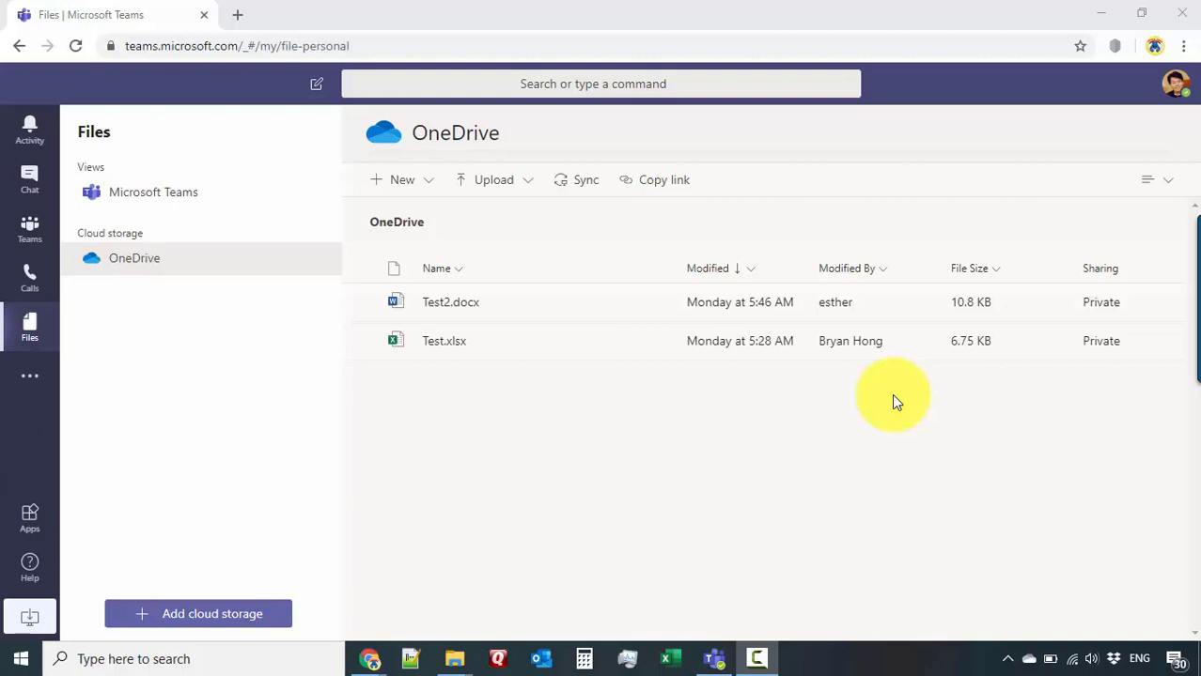
pyautogui.moveTo(366, 23)
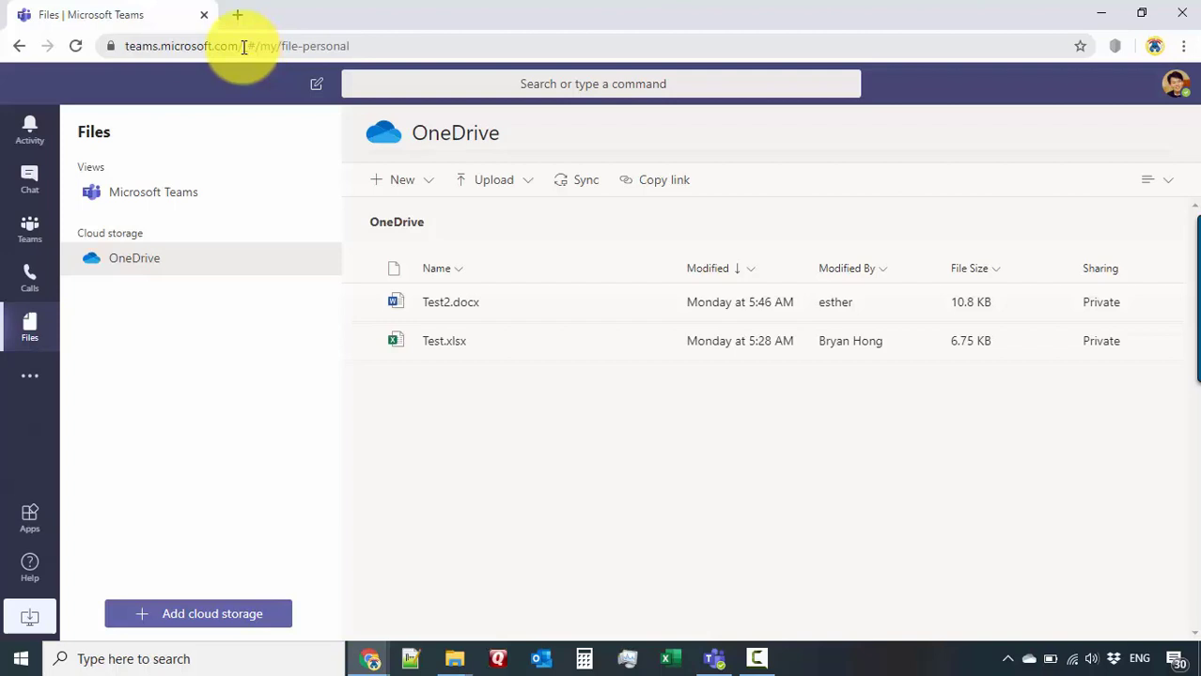
pyautogui.moveTo(254, 49)
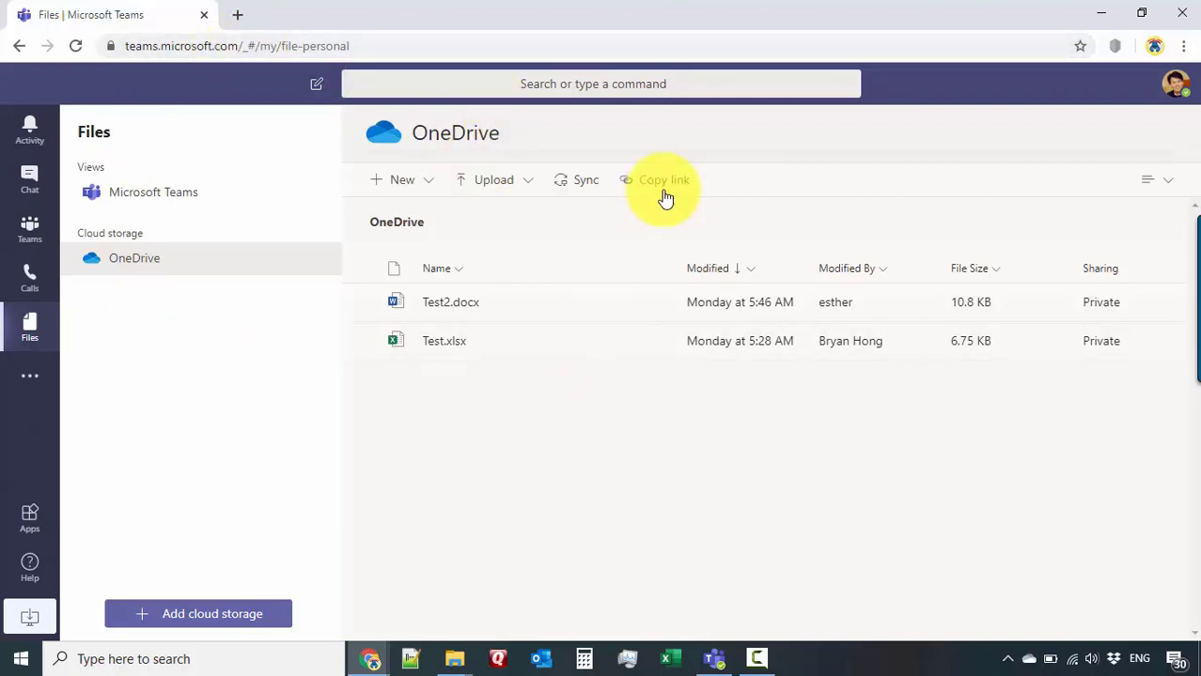
pyautogui.moveTo(868, 21)
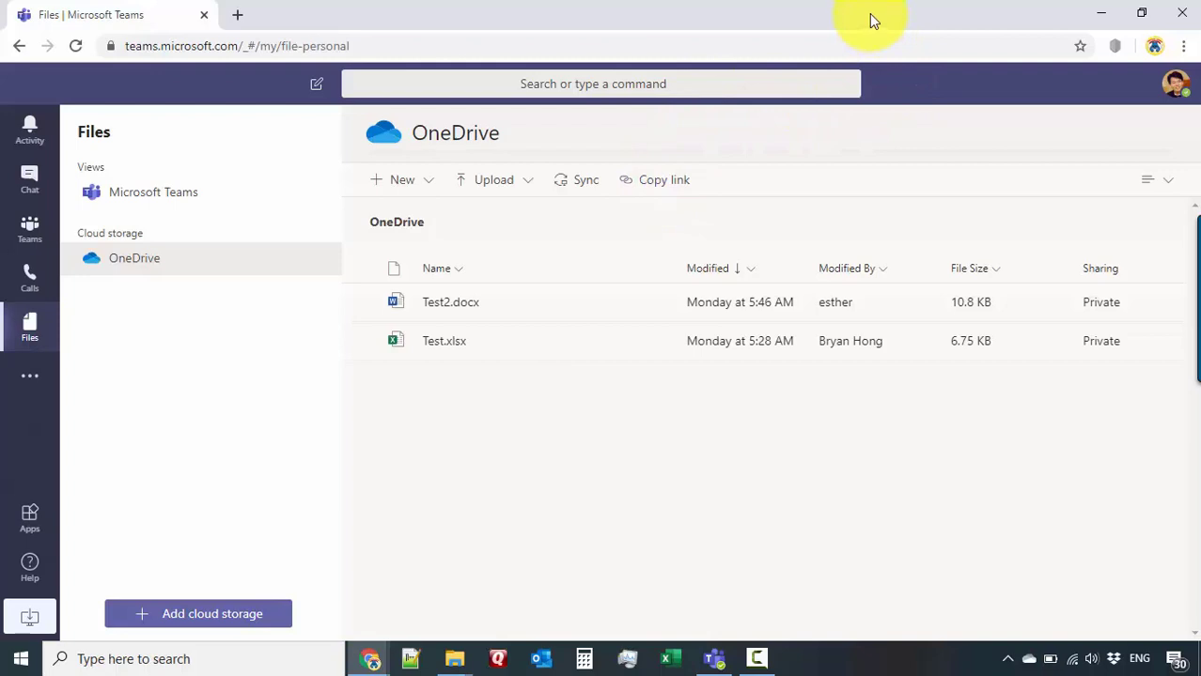
pyautogui.moveTo(778, 37)
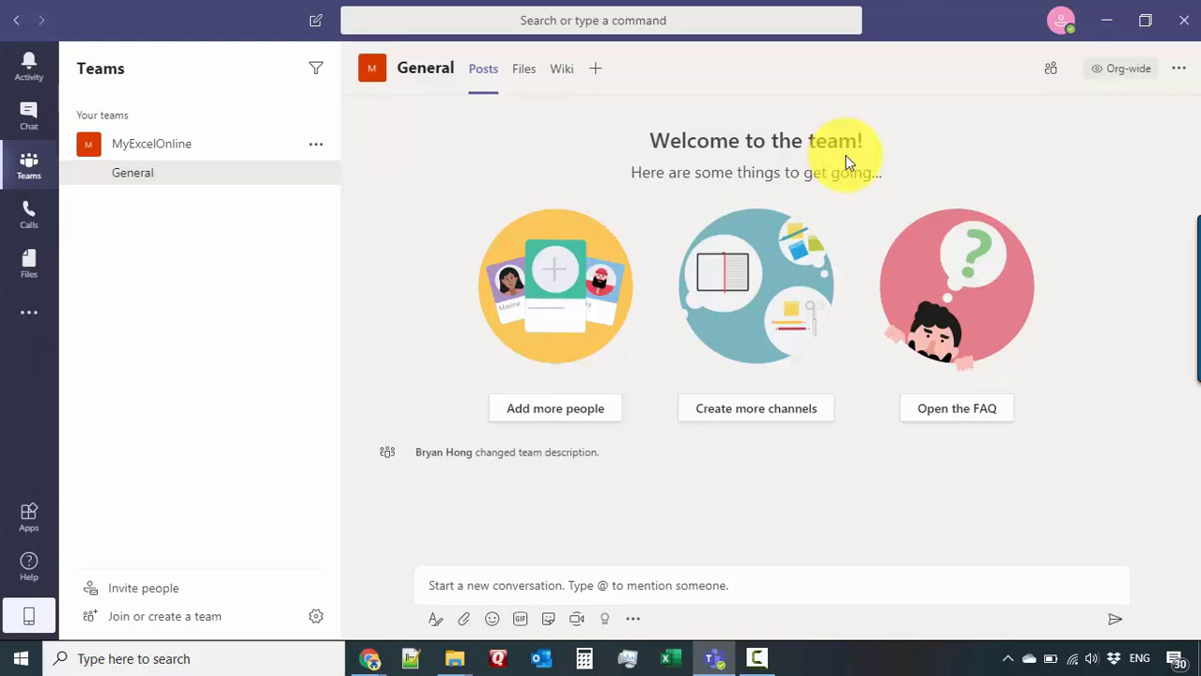
pyautogui.moveTo(816, 167)
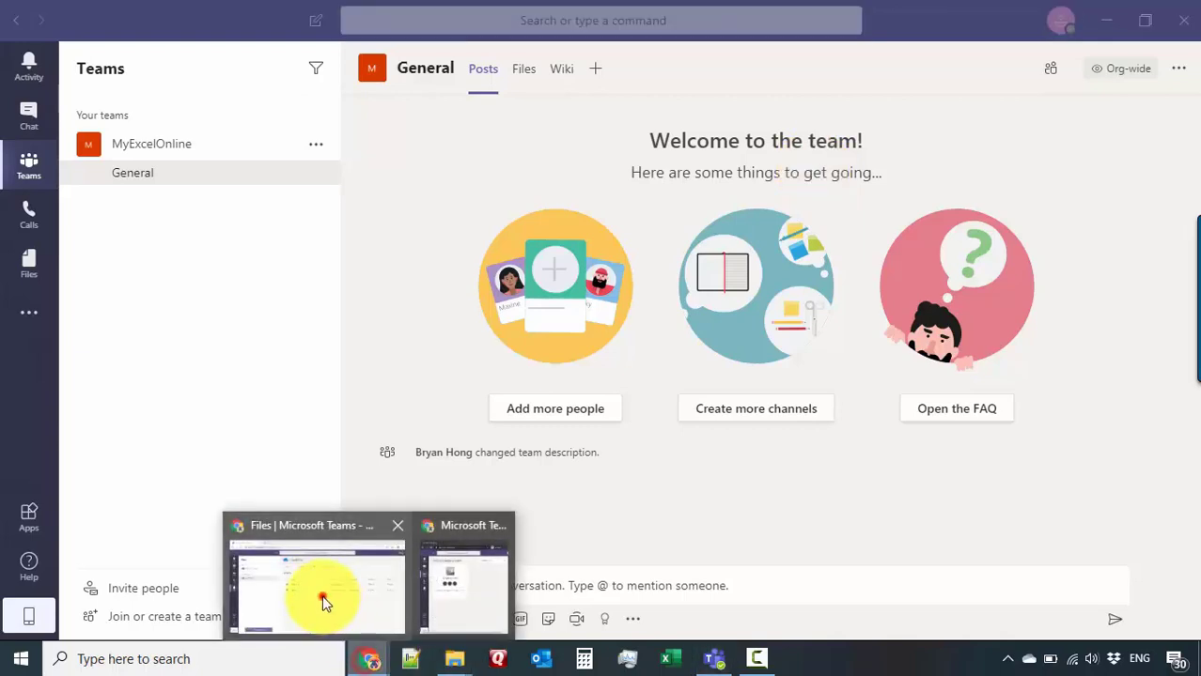
# Step: Switch from the desktop app to the Chrome window showing the OneDrive Files page
pyautogui.click(323, 586)
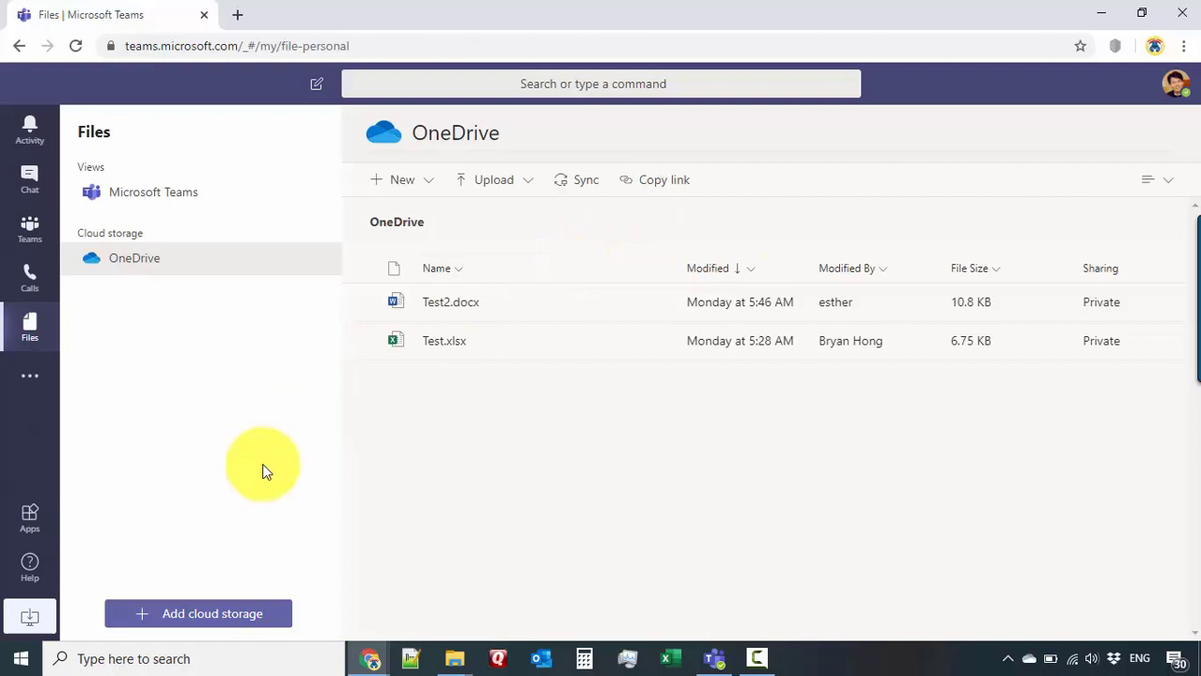
pyautogui.moveTo(30, 616)
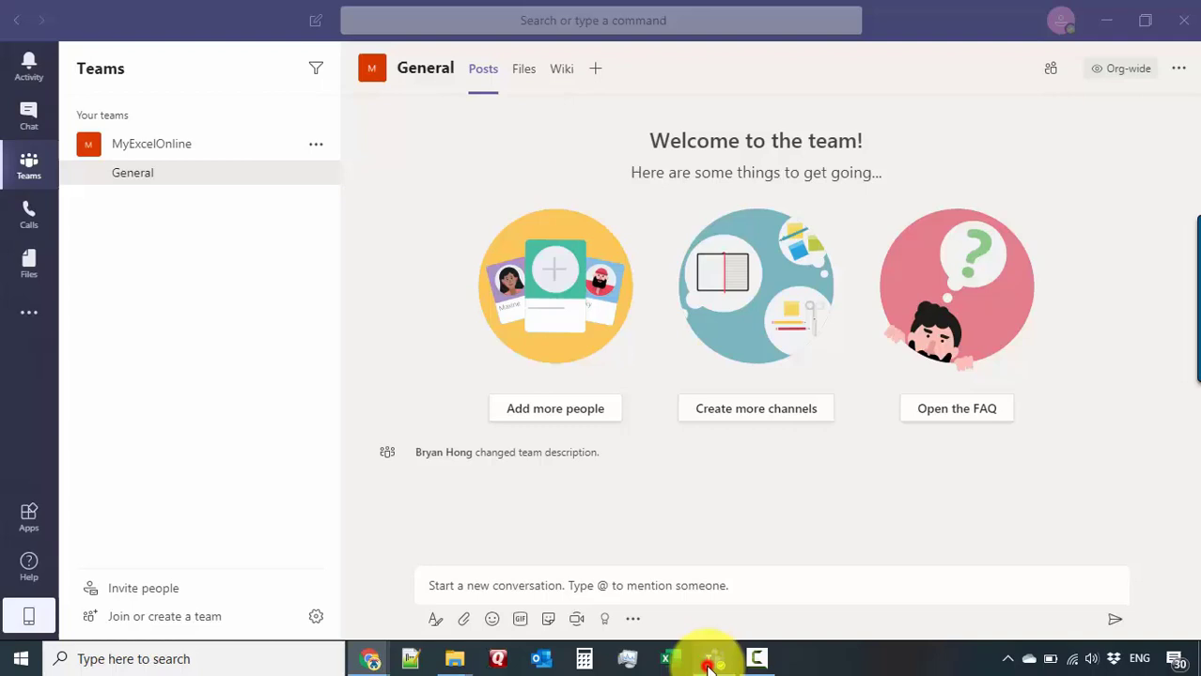
pyautogui.moveTo(827, 229)
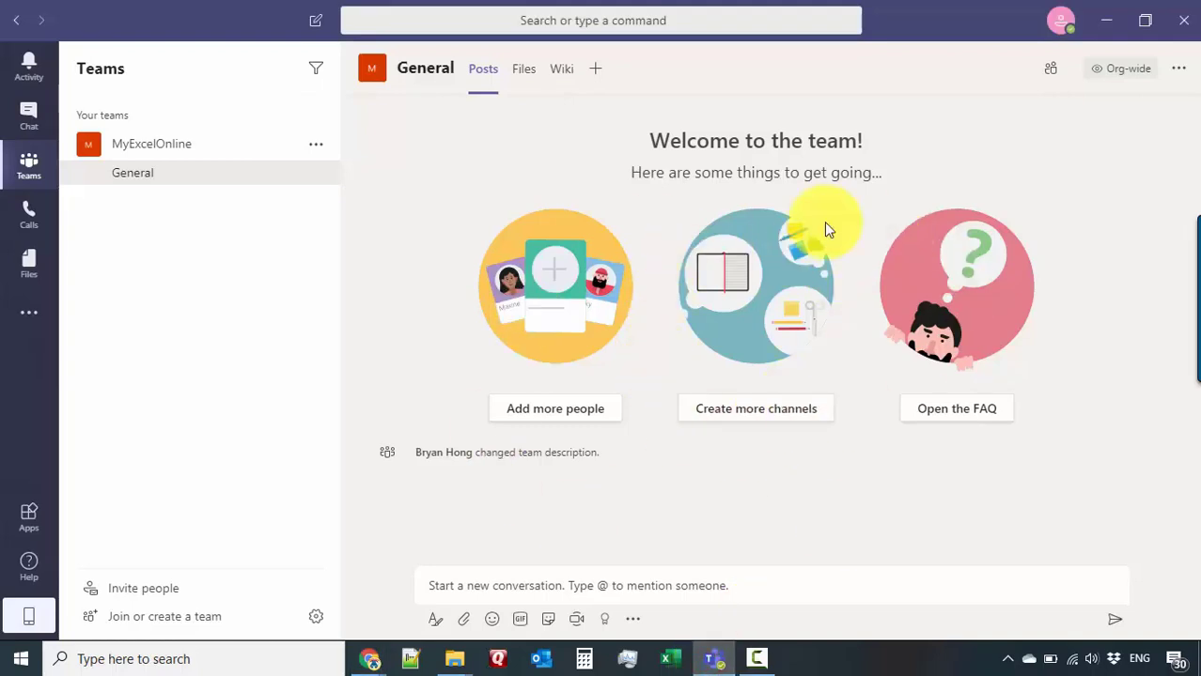
pyautogui.moveTo(882, 451)
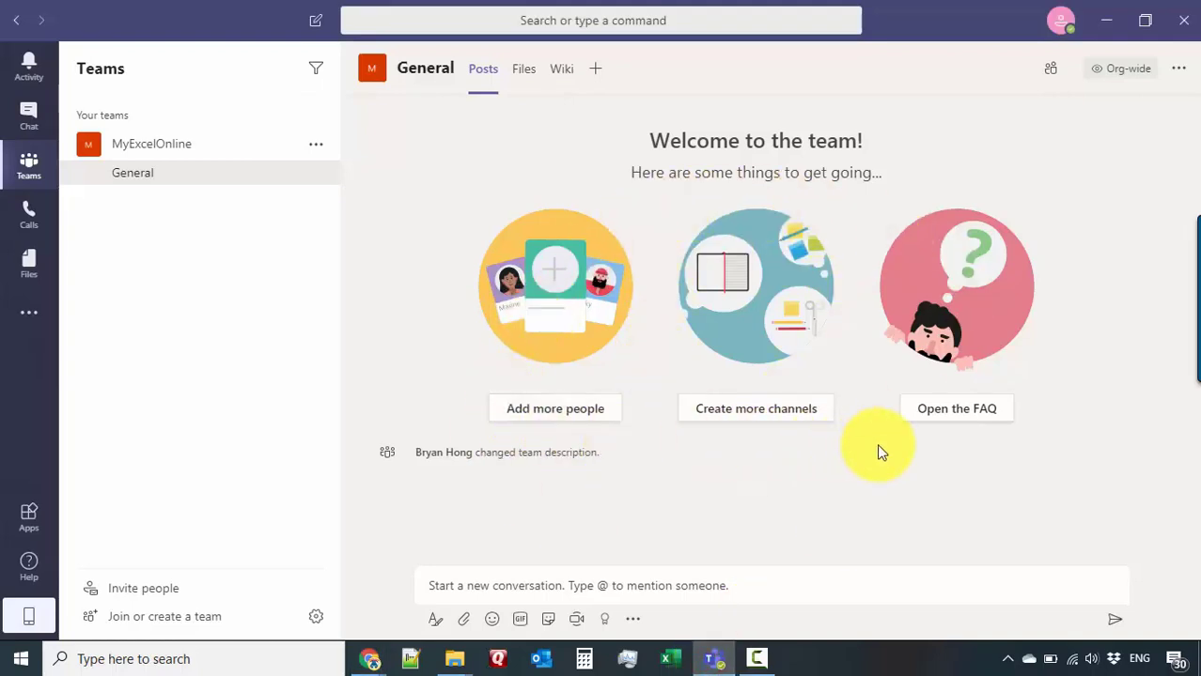
pyautogui.moveTo(862, 436)
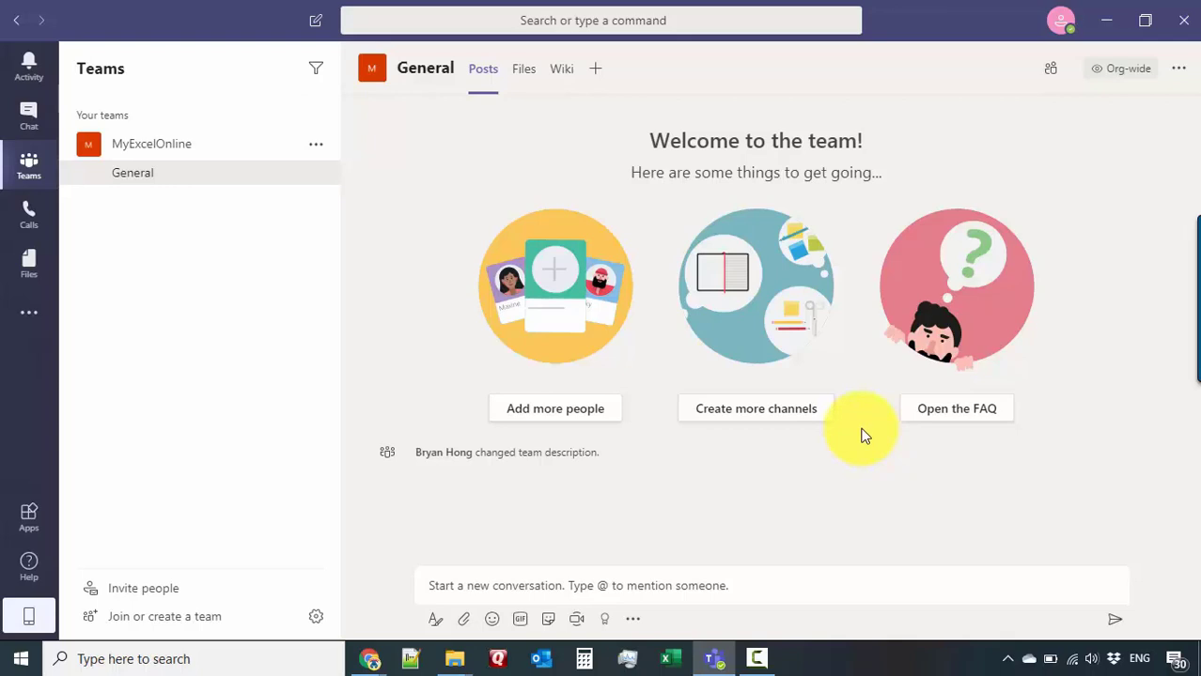
pyautogui.moveTo(620, 286)
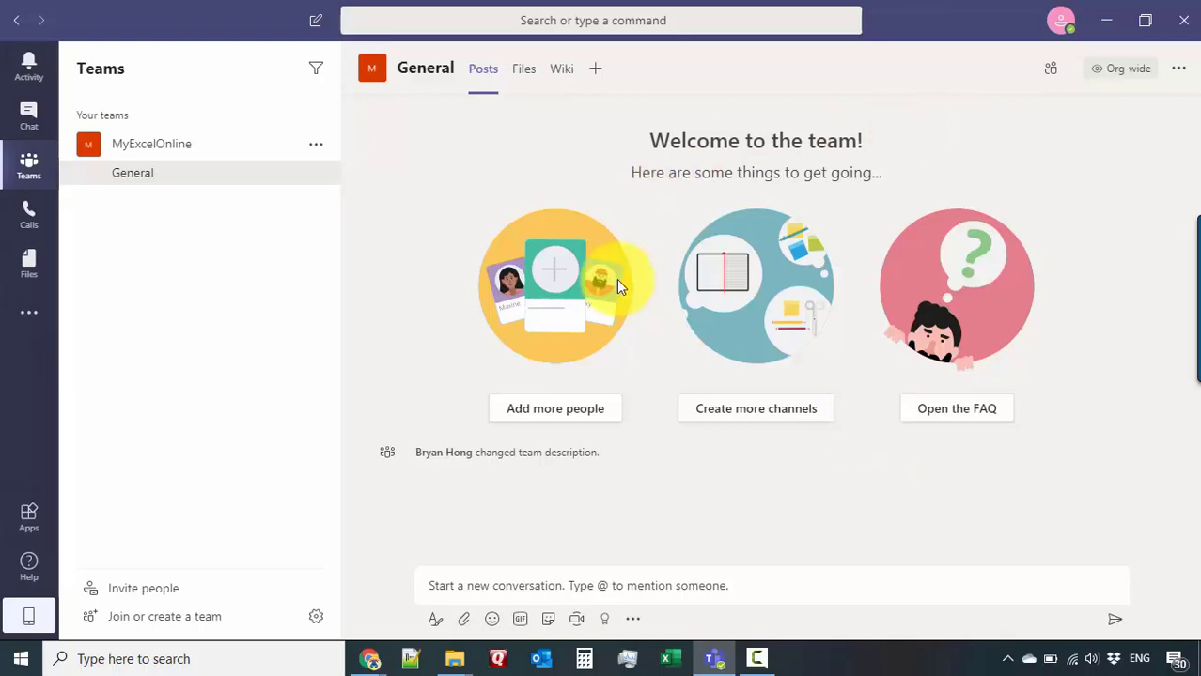
pyautogui.moveTo(1056, 489)
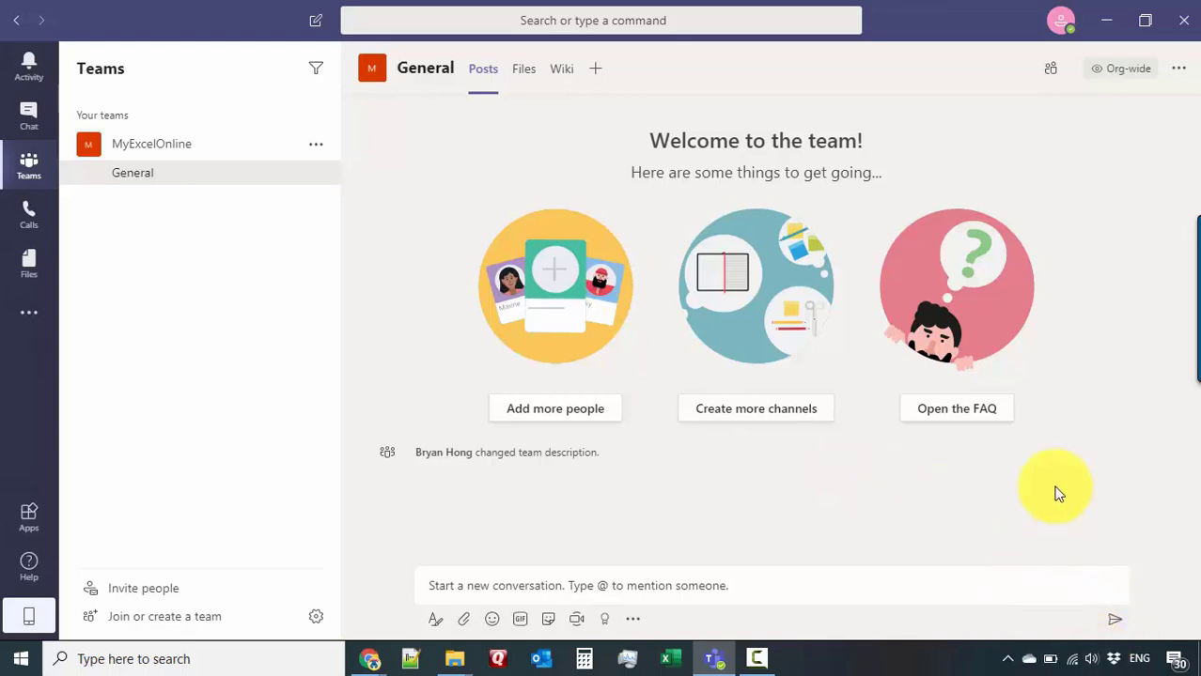
pyautogui.moveTo(894, 436)
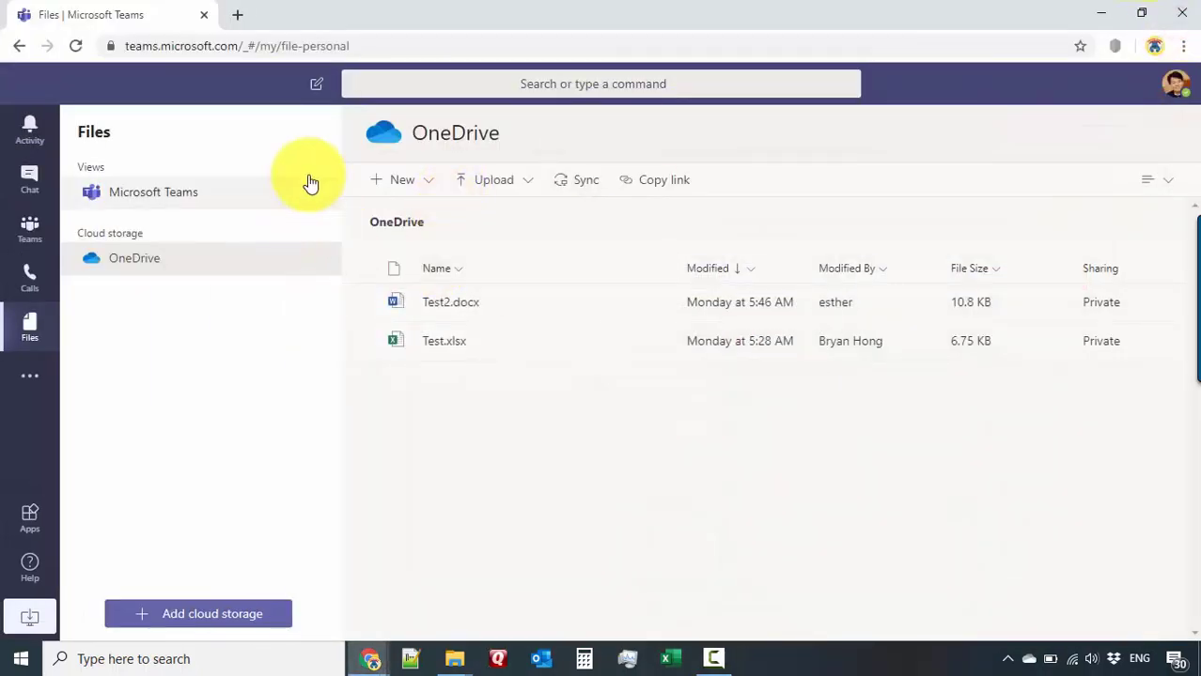
pyautogui.moveTo(646, 180)
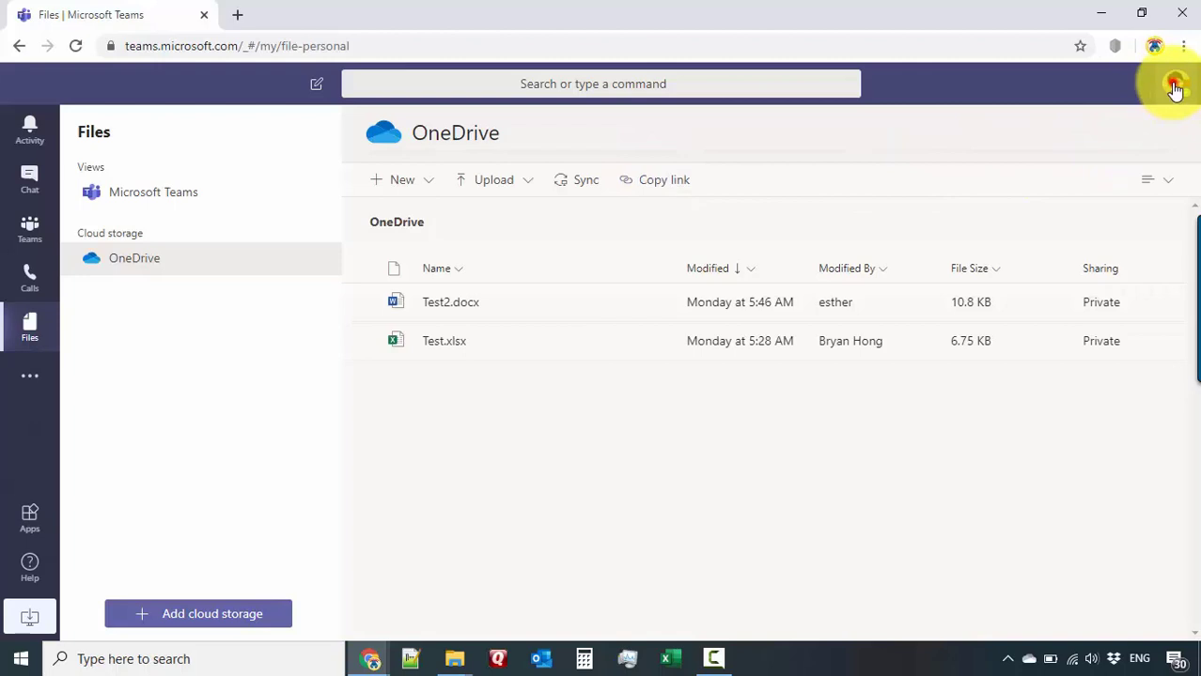
# Step: Show the signed-in account from the profile picture on the OneDrive Files page
pyautogui.click(1176, 85)
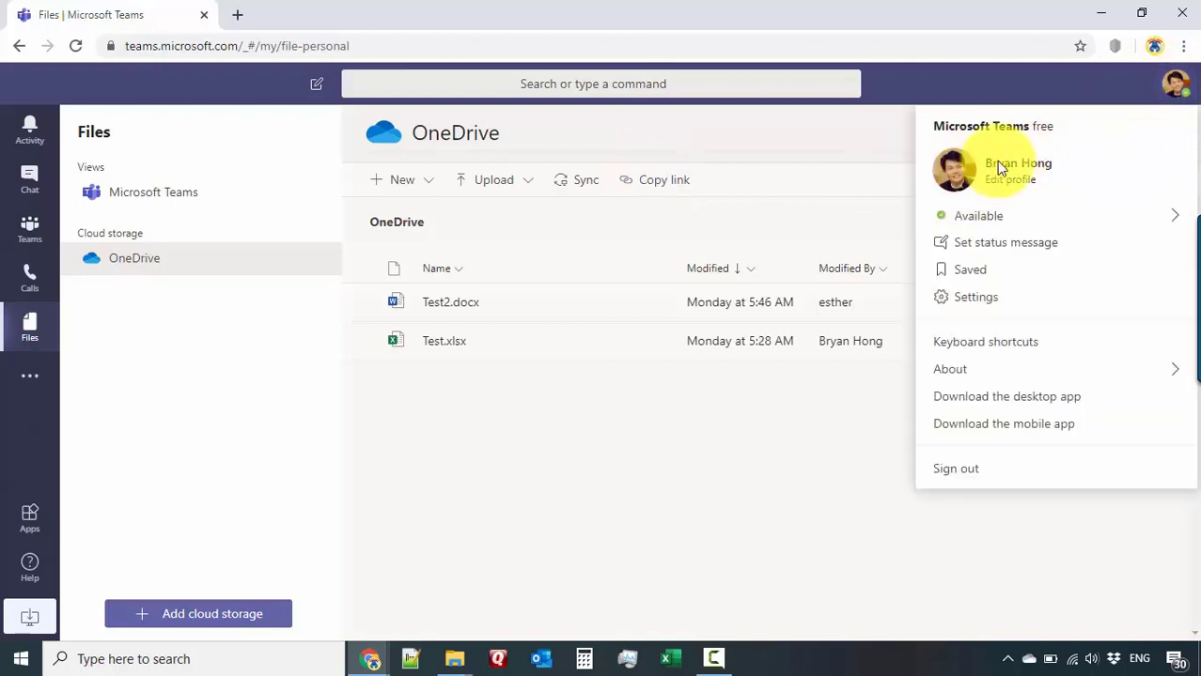
pyautogui.click(436, 460)
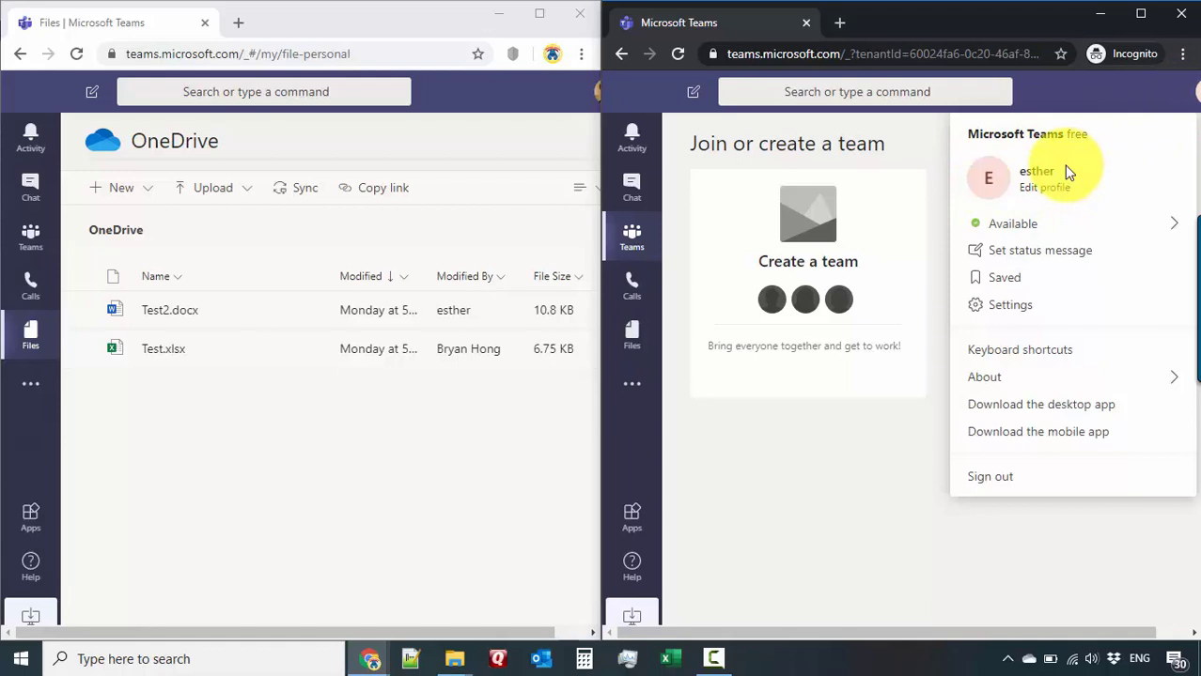
pyautogui.moveTo(893, 443)
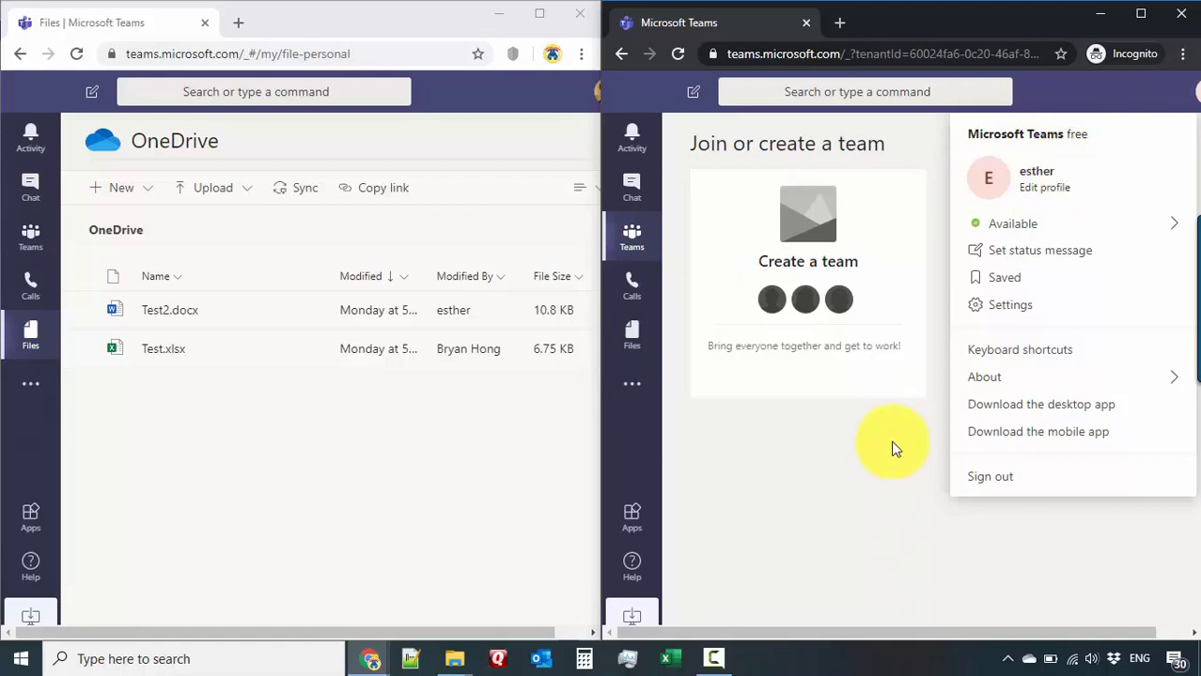
pyautogui.moveTo(892, 440)
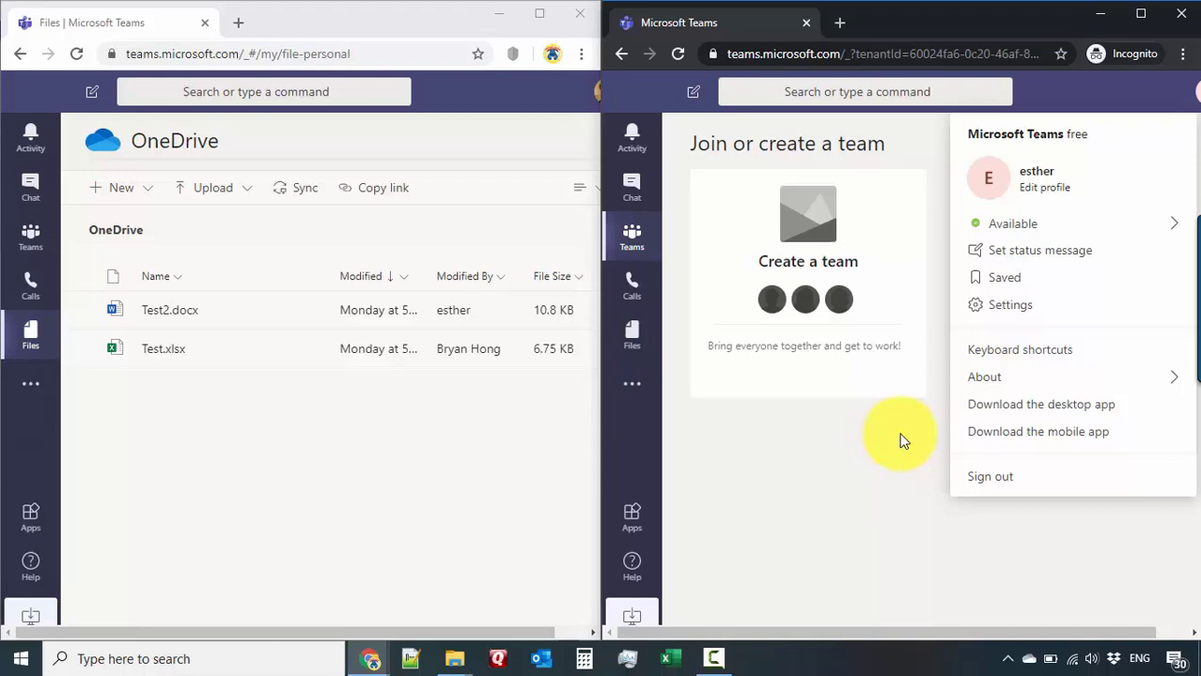
pyautogui.moveTo(827, 342)
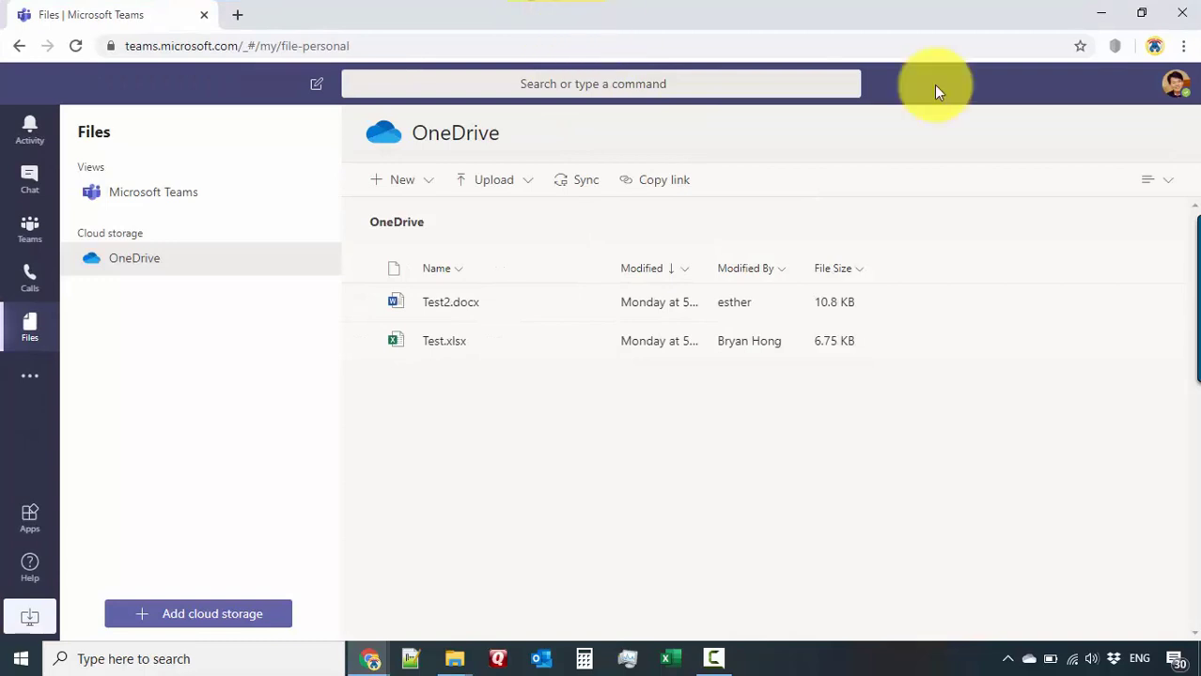
# Step: Show the primary account's profile menu on the maximized Files page
pyautogui.click(1176, 83)
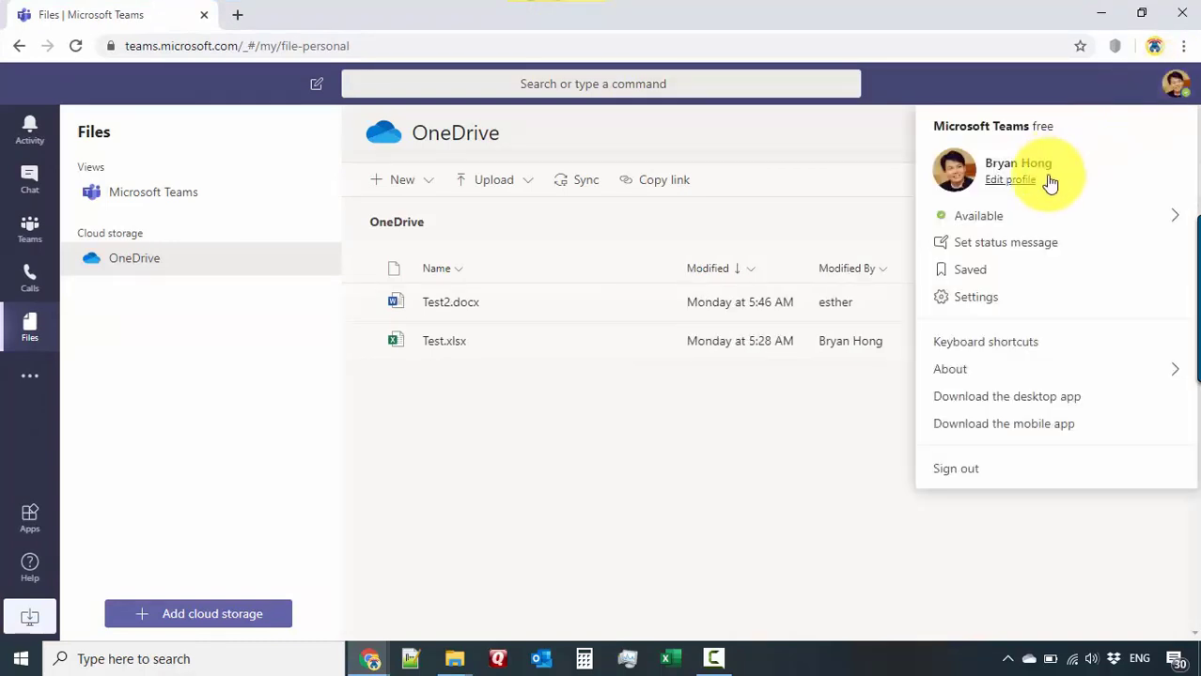